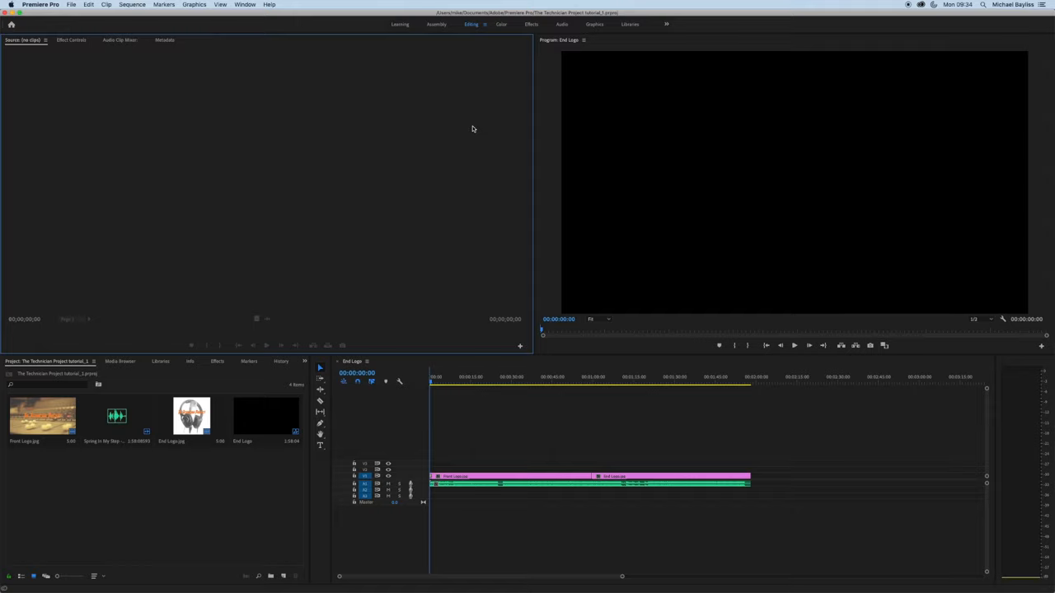
mouse_move(494, 131)
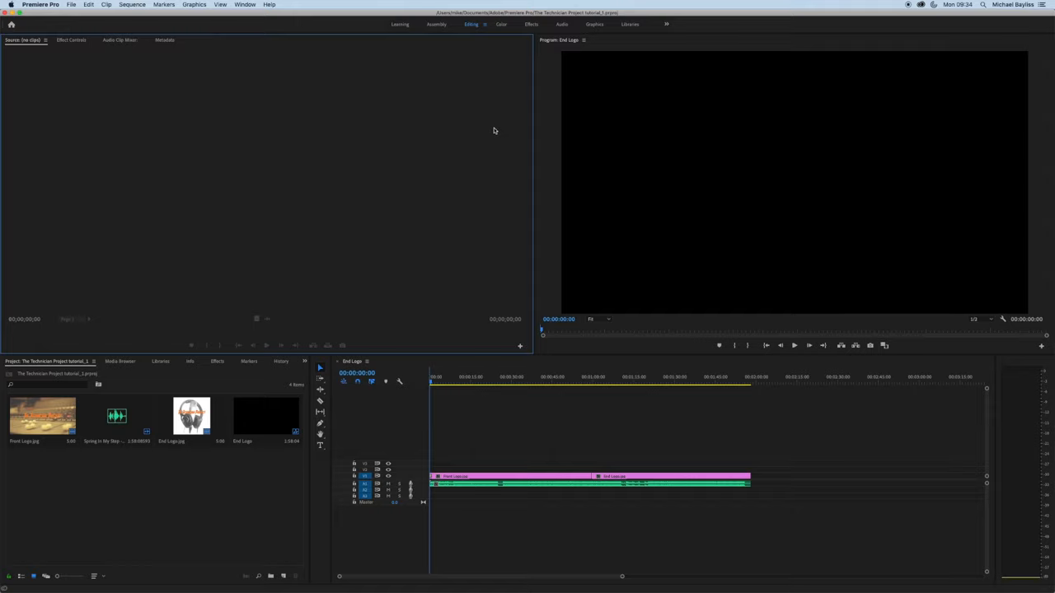
mouse_move(231, 27)
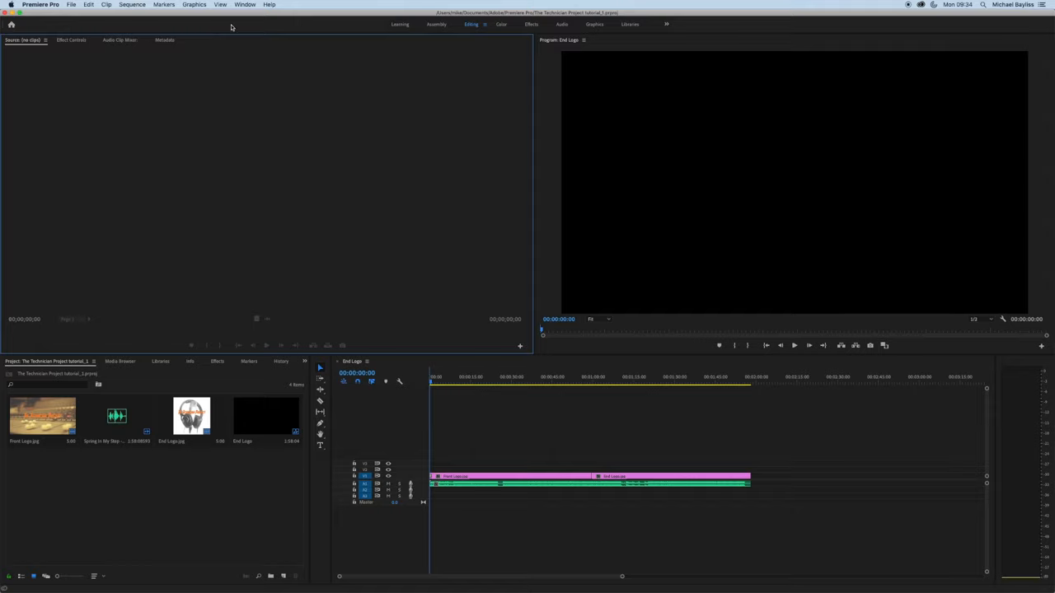
- Reach the Premiere Pro application menu that holds the Keyboard Shortcuts command
left_click(72, 3)
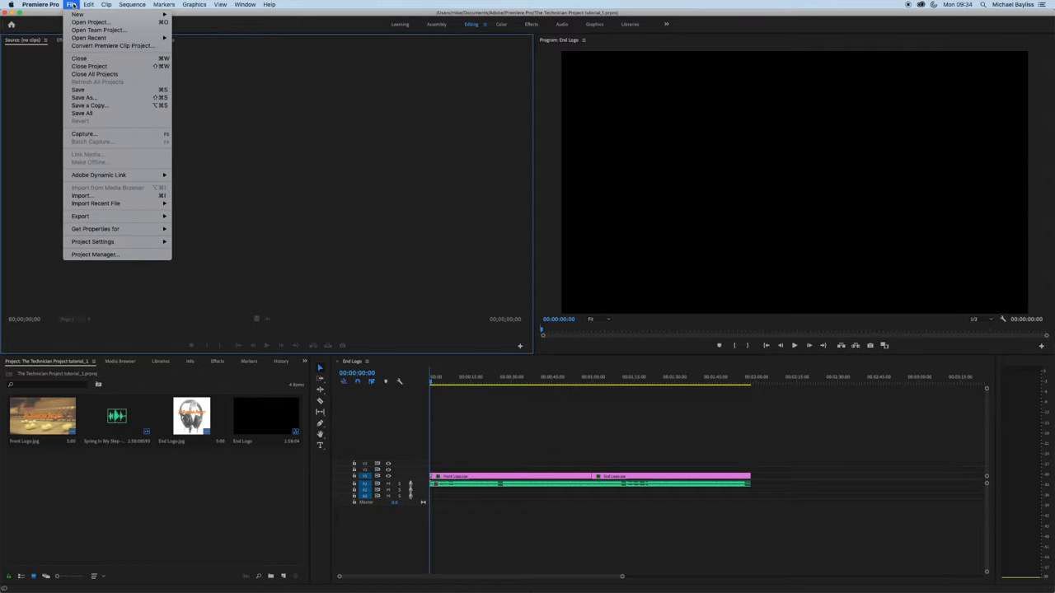
left_click(39, 5)
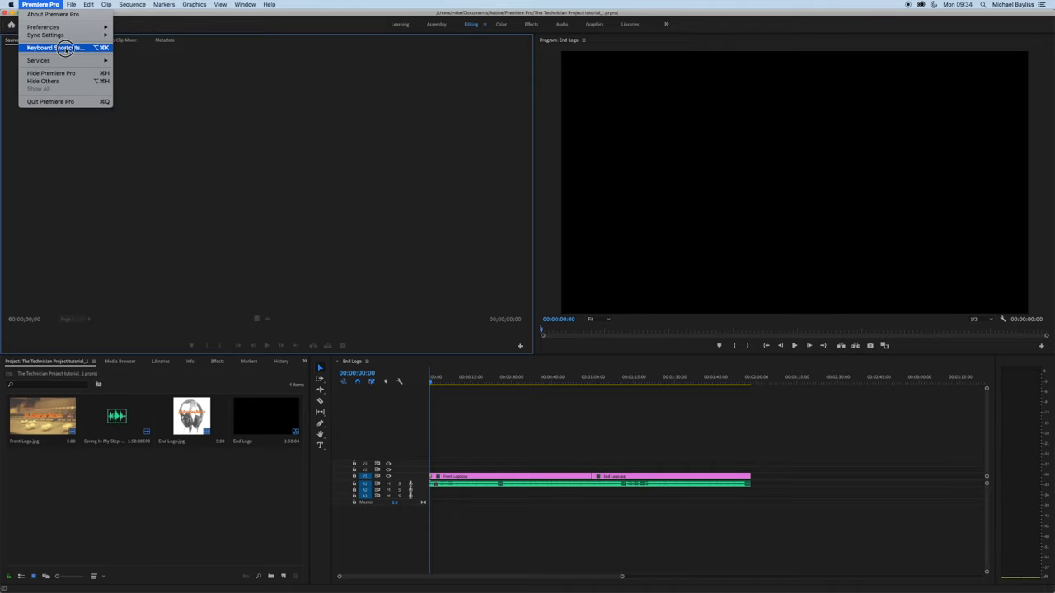
- Review the Keyboard Shortcuts dialog, repositioned on screen, and confirm with OK
left_click(56, 46)
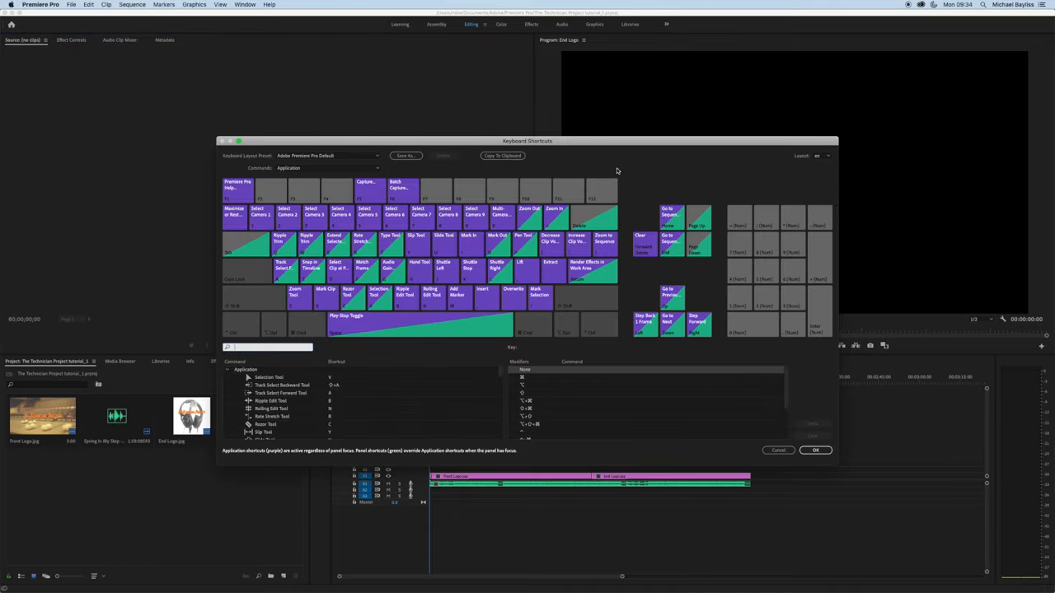
left_click_drag(527, 140, 511, 92)
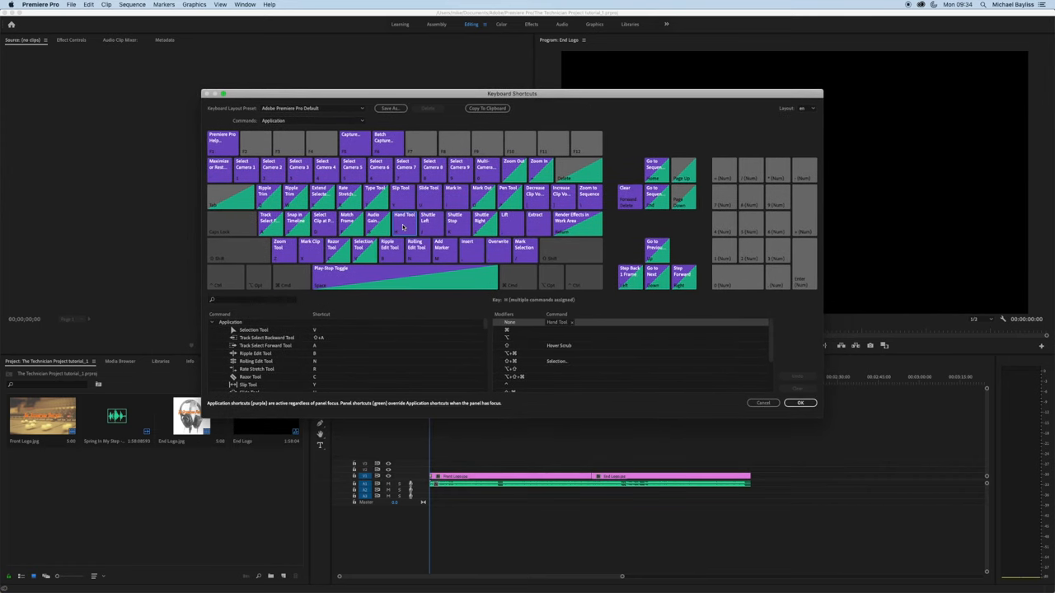
mouse_move(397, 266)
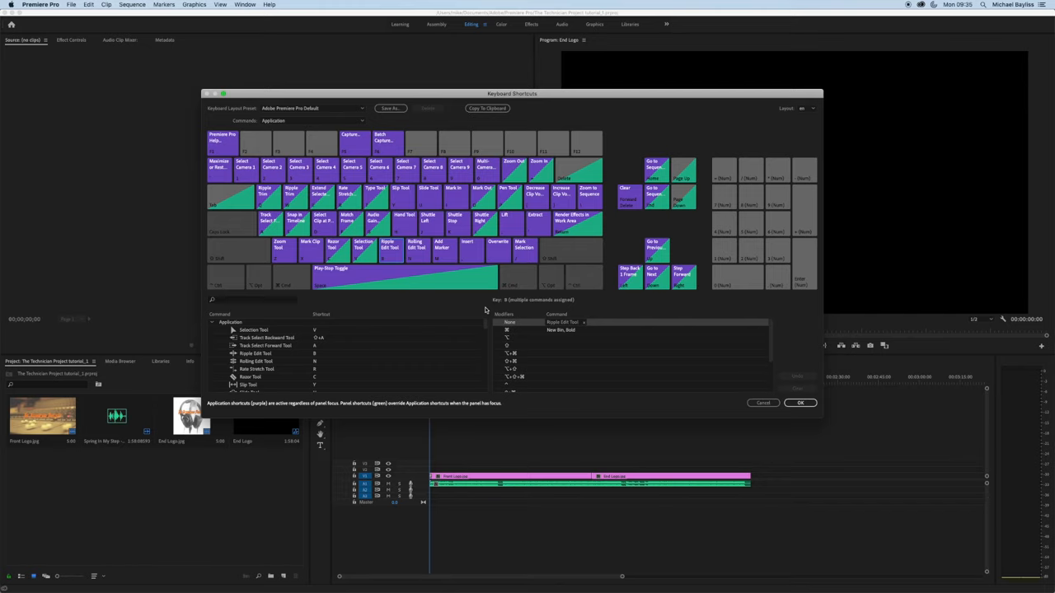
mouse_move(656, 158)
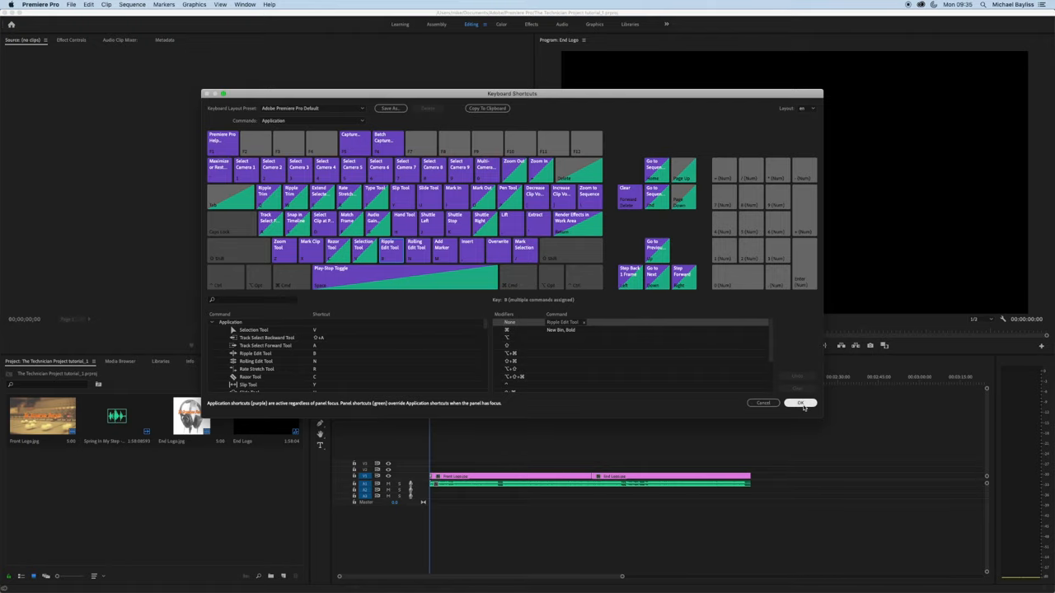
left_click(799, 402)
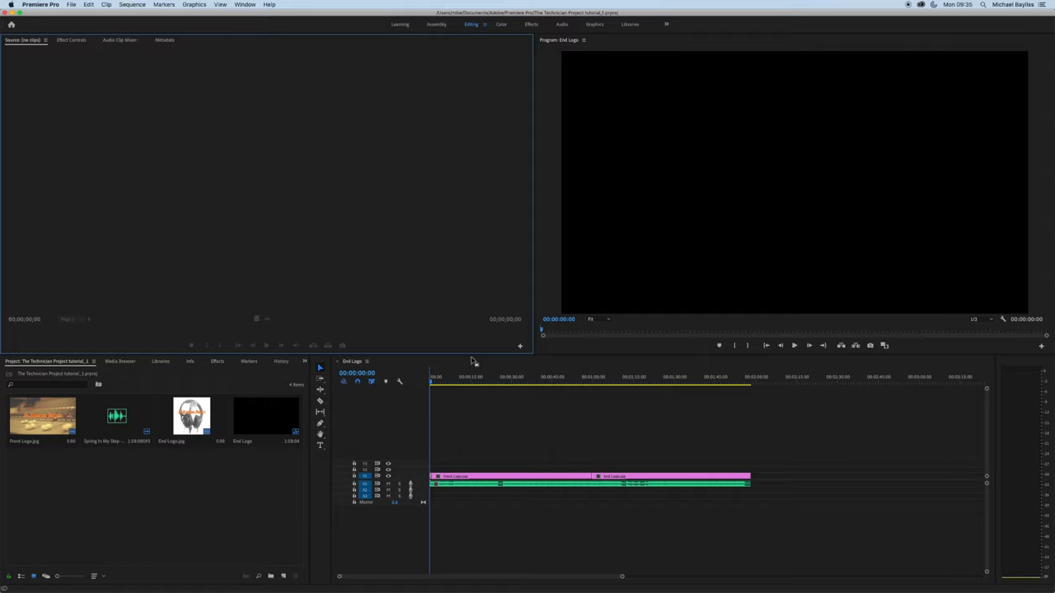
mouse_move(511, 192)
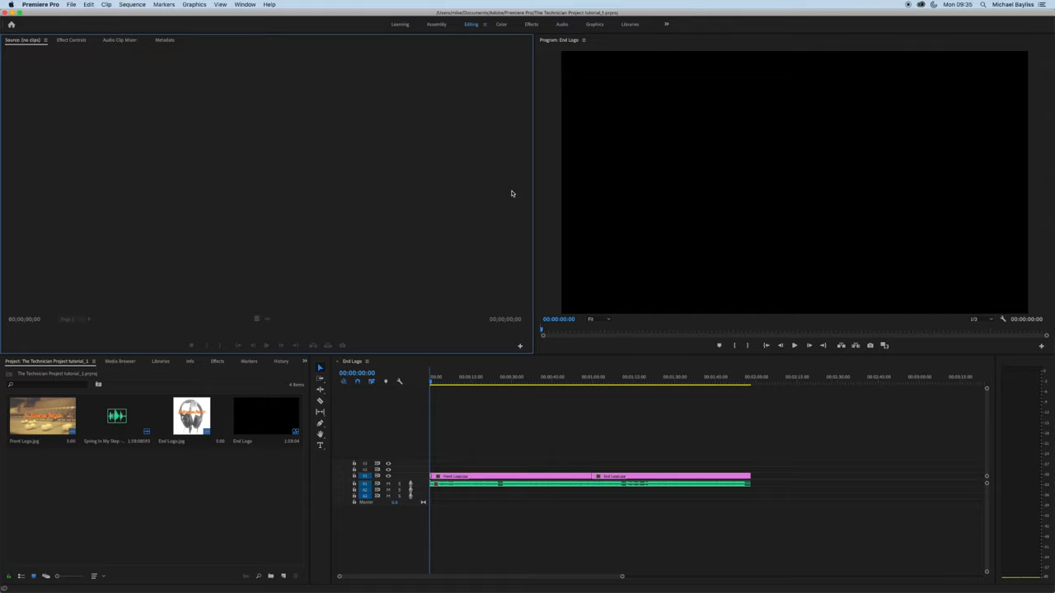
mouse_move(716, 366)
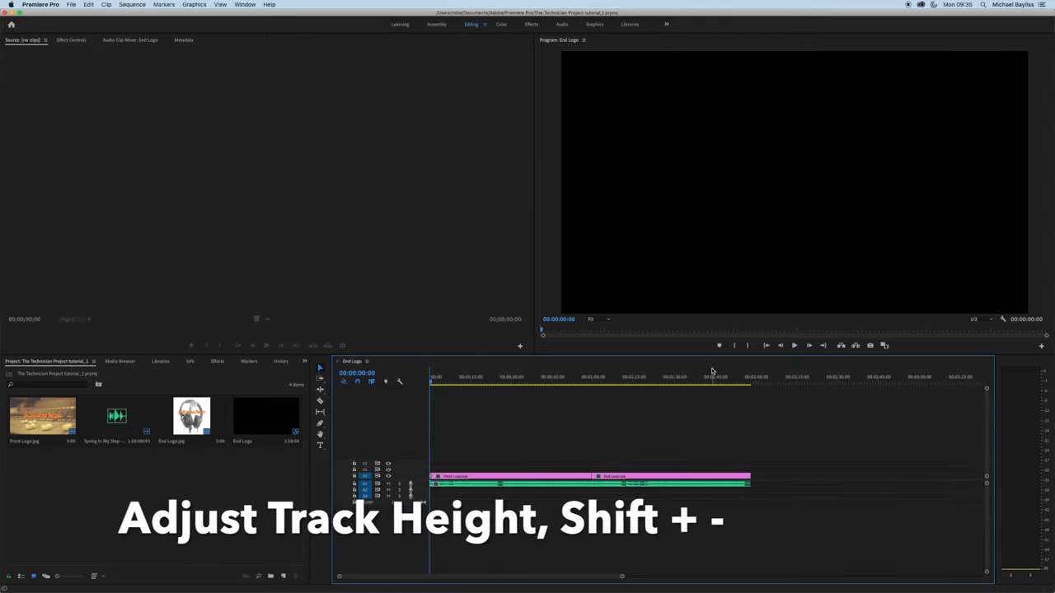
- Enlarge track heights with Shift+-, Cmd+= twice for video and Option+= for audio waveforms
key("shift+-")
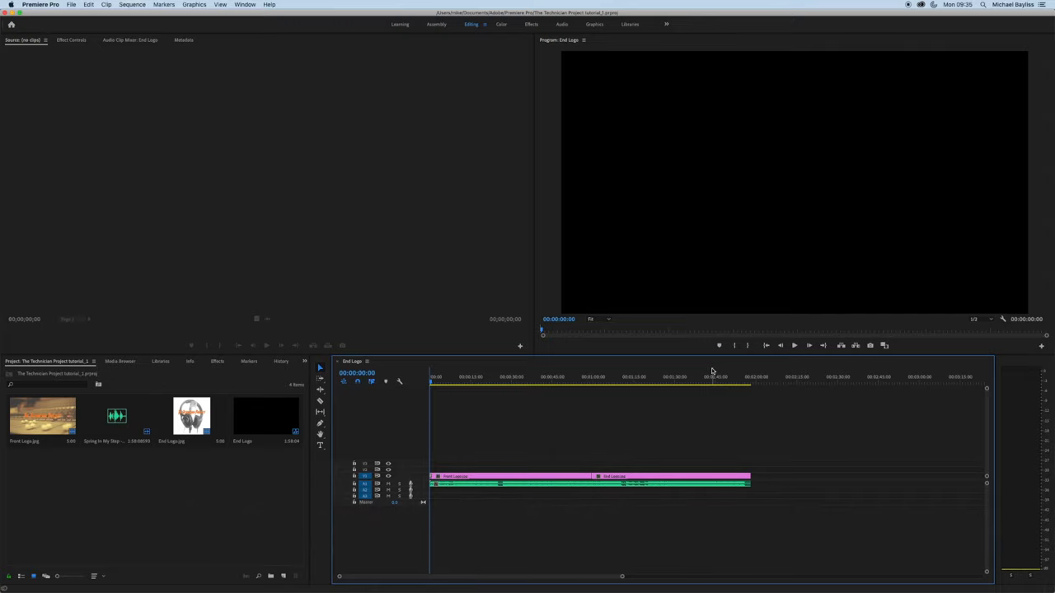
key("cmd+=")
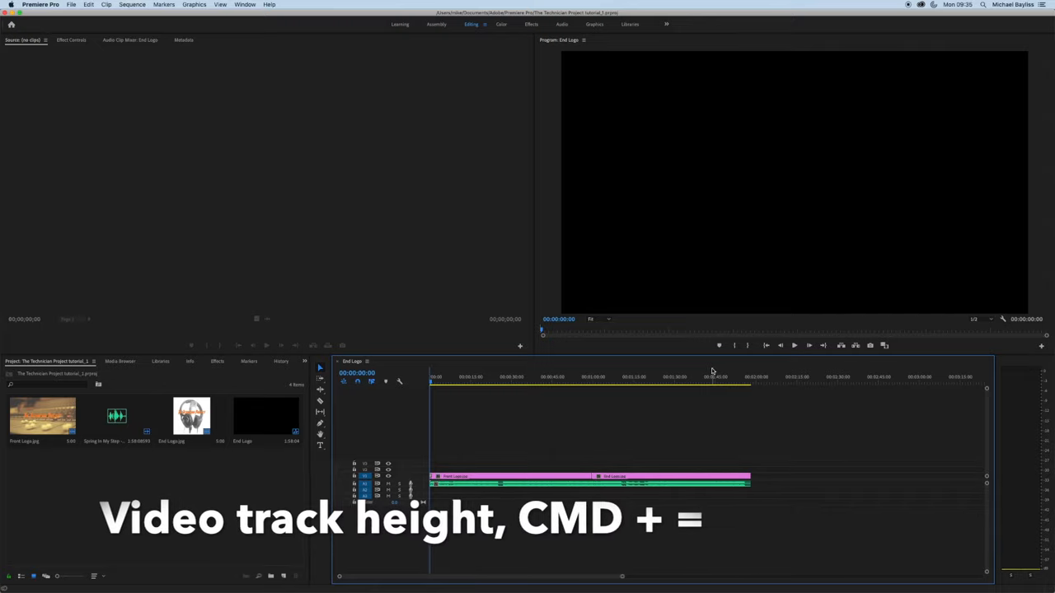
key("cmd+=")
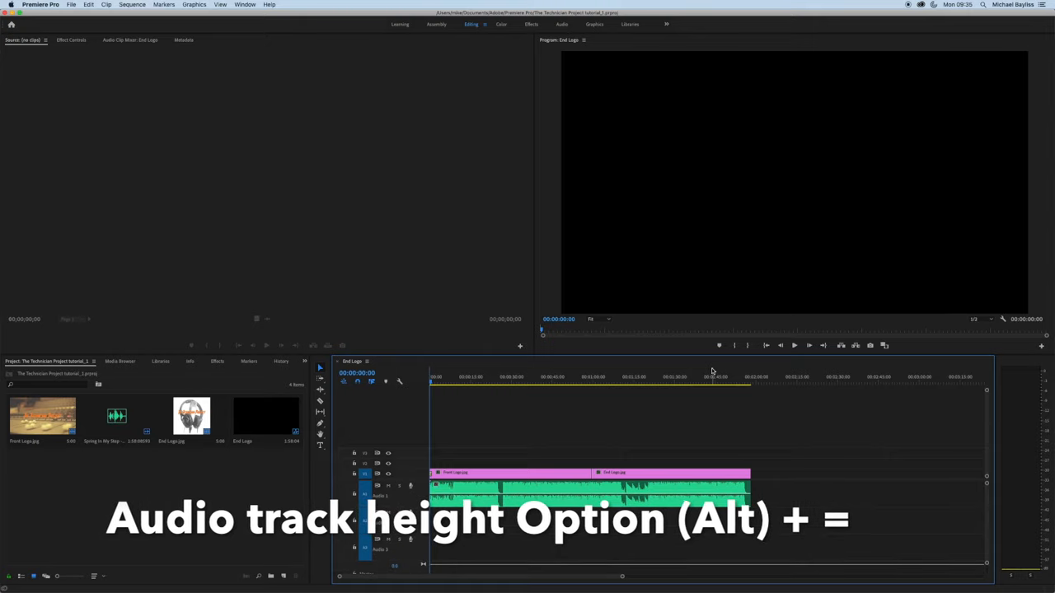
key("alt+=")
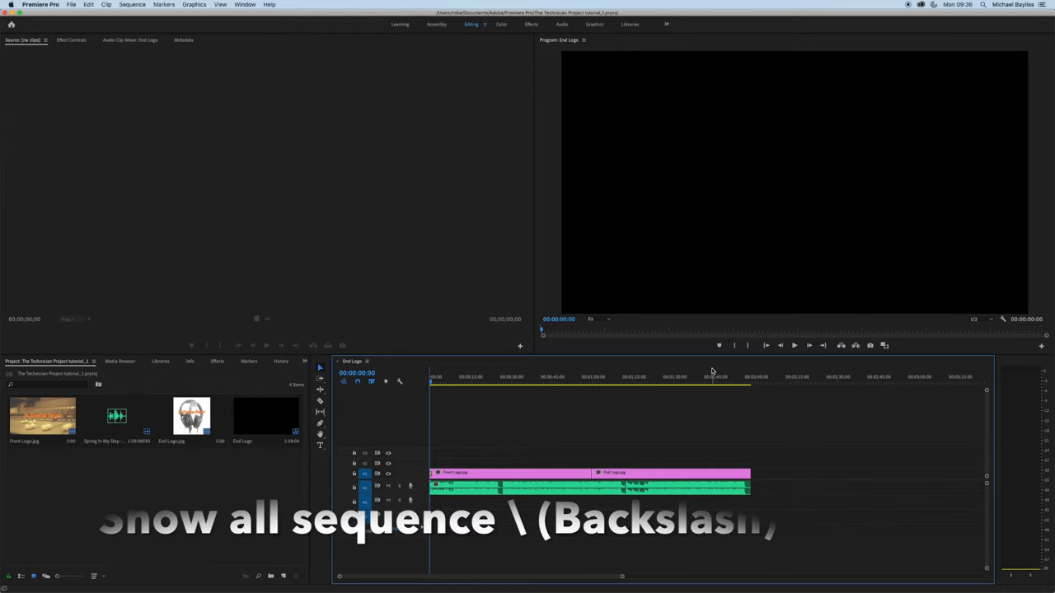
- Zoom the End Logo timeline out to show the whole sequence with backslash
key("\\")
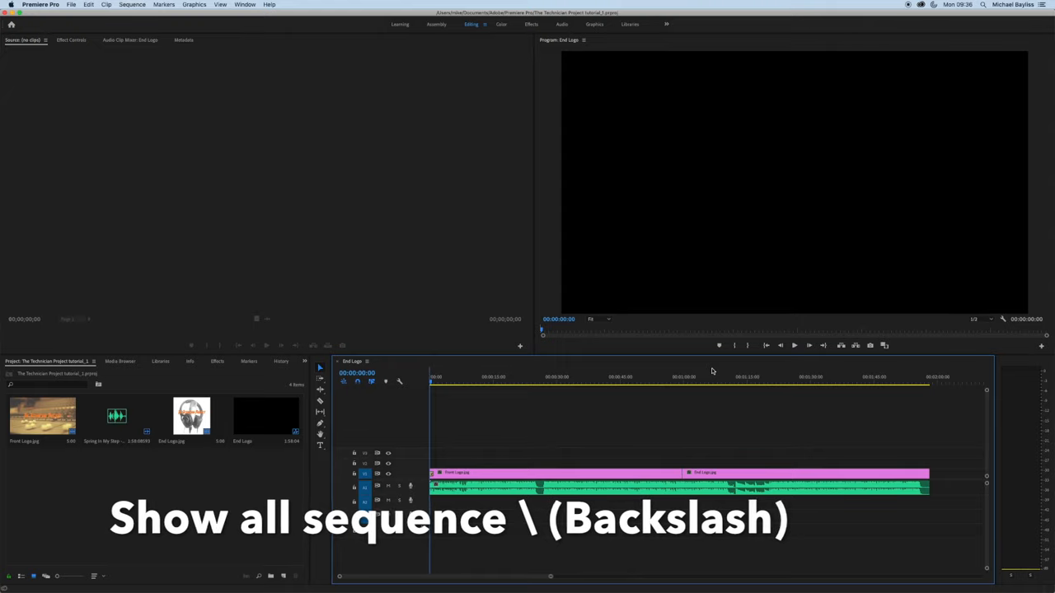
key("\\")
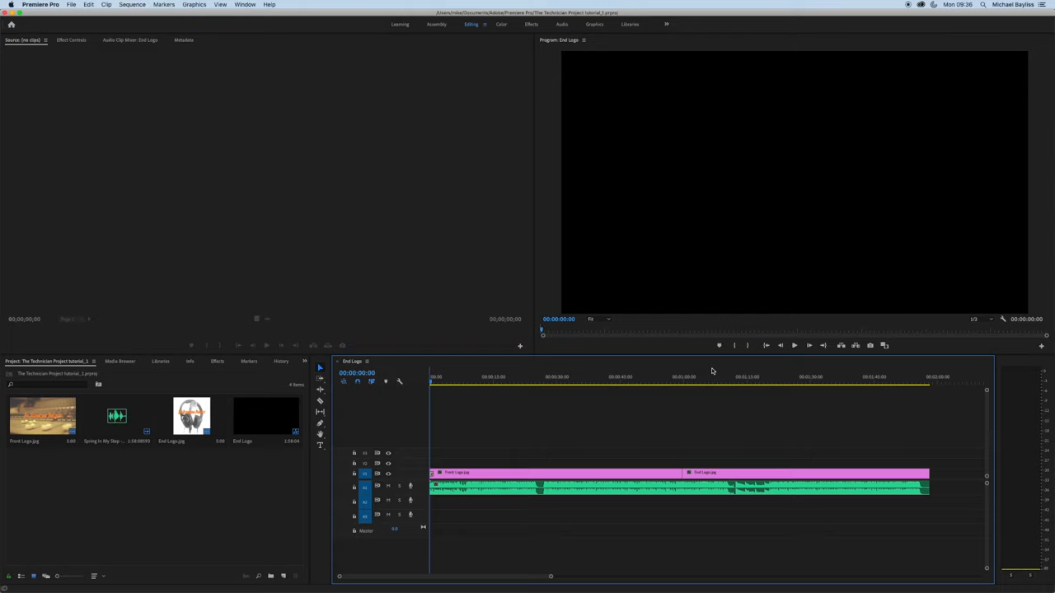
- Select the clips under the playhead with D, then move the playhead to the headphones logo
key("d")
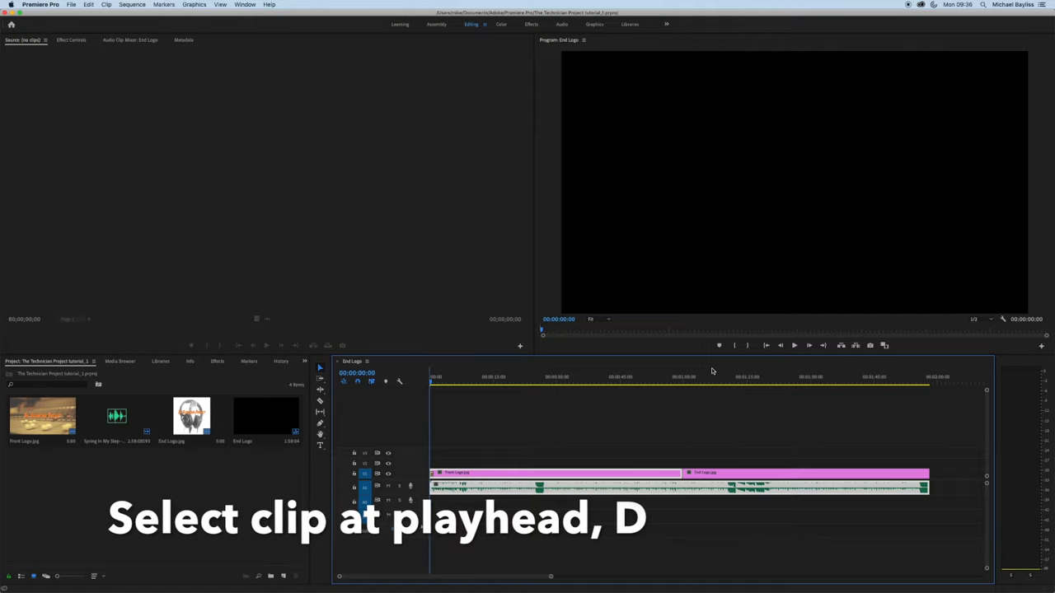
key("d")
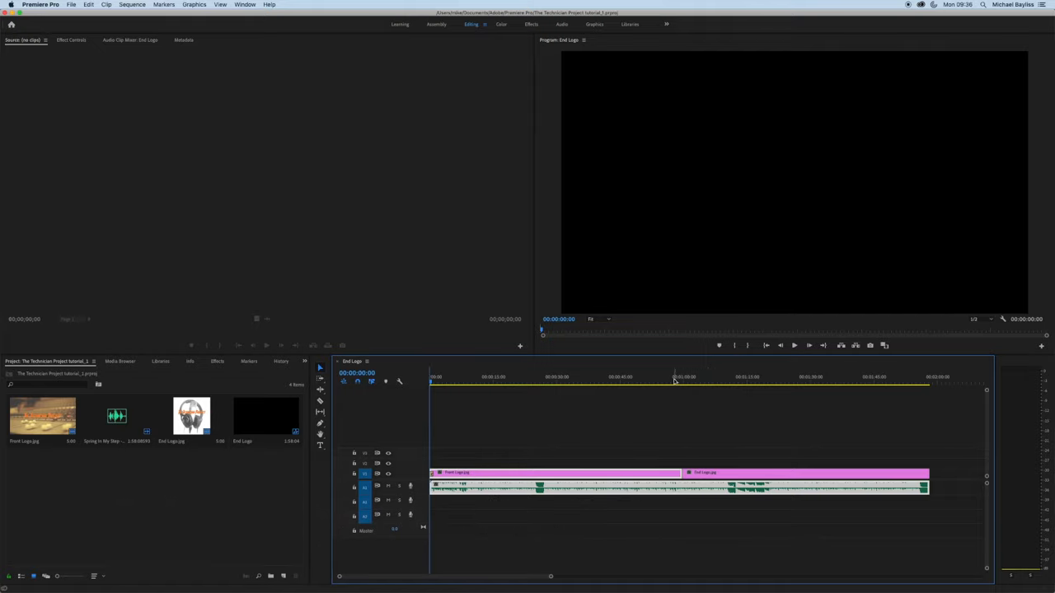
left_click(682, 375)
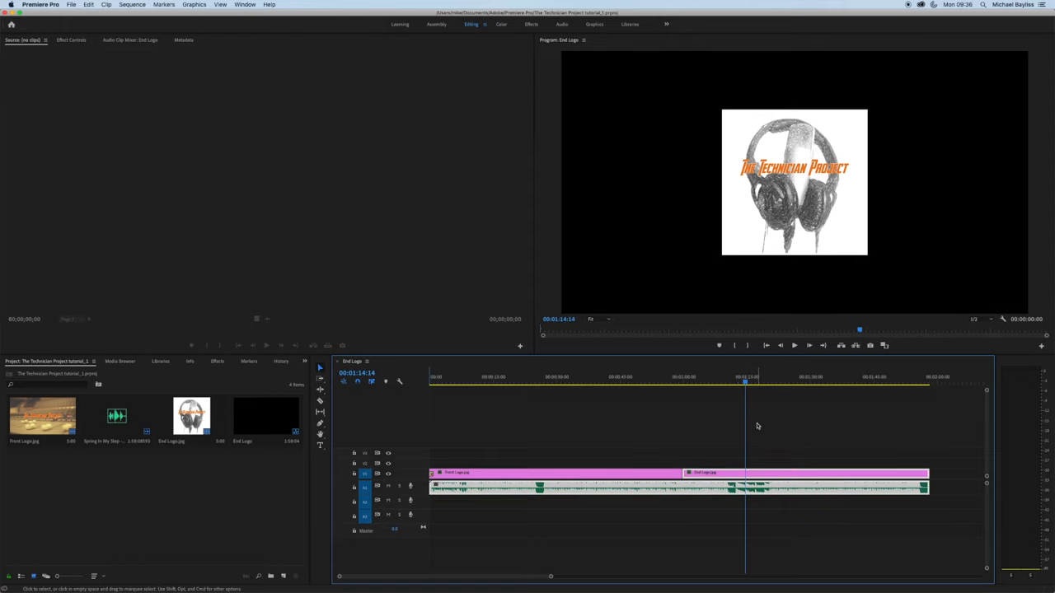
- Select all clips with Cmd+A, then deselect them all with Cmd+Shift+A
key("cmd+a")
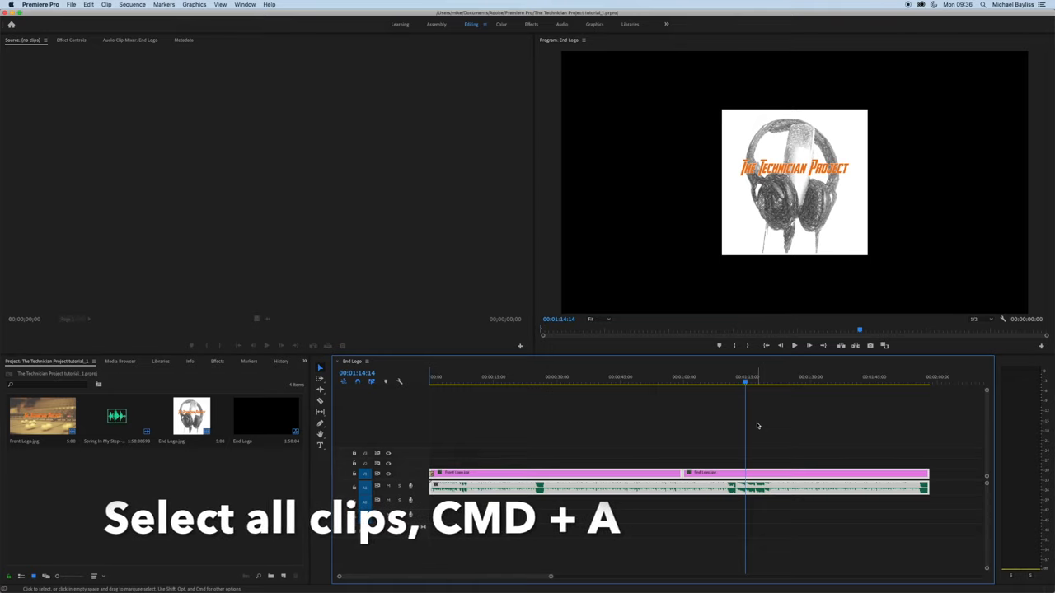
key("cmd+a")
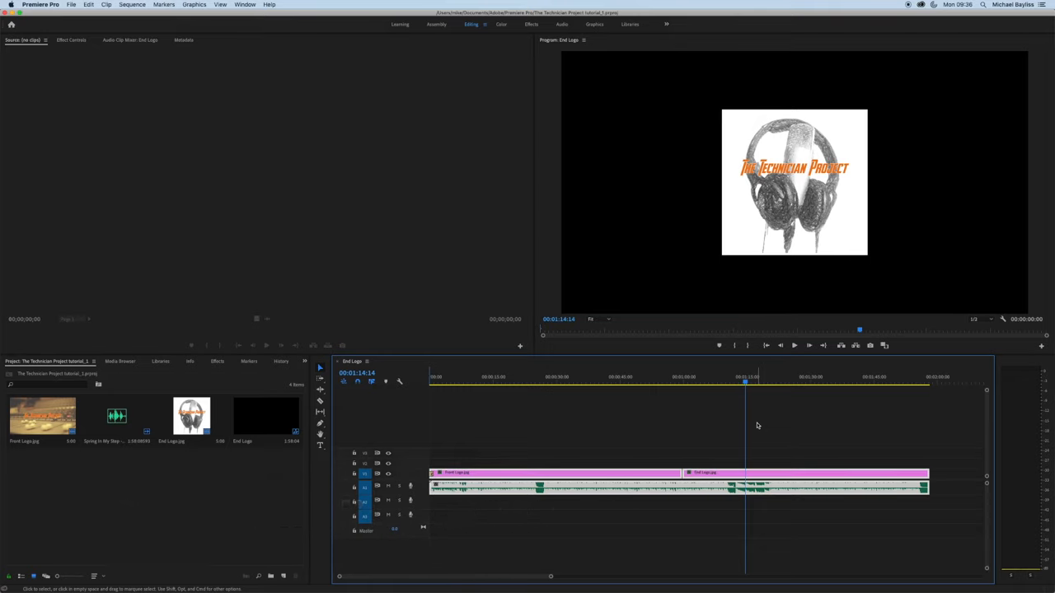
key("cmd+shift+a")
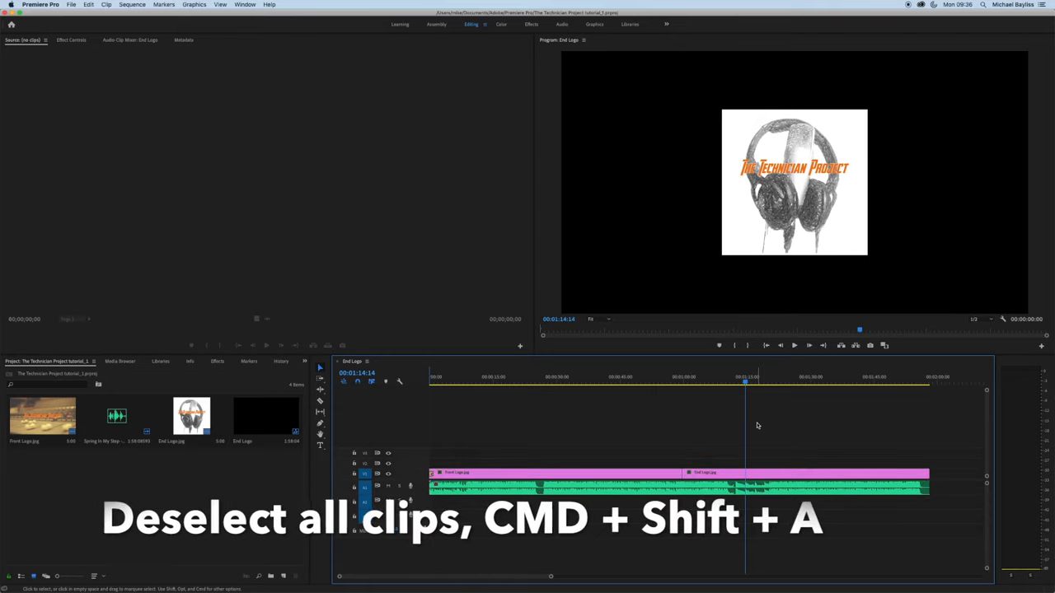
key("cmd+shift+a")
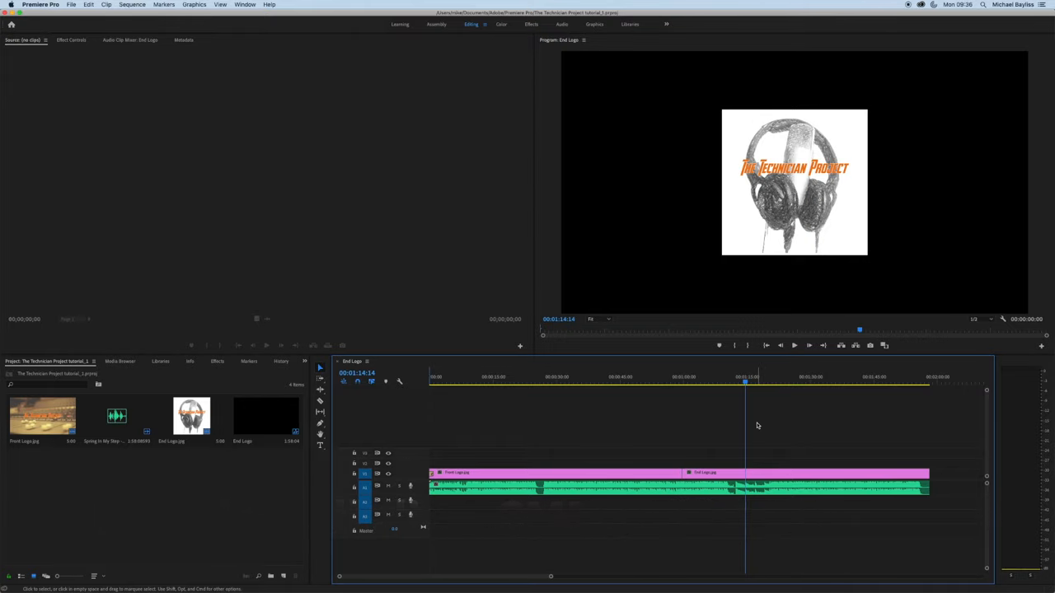